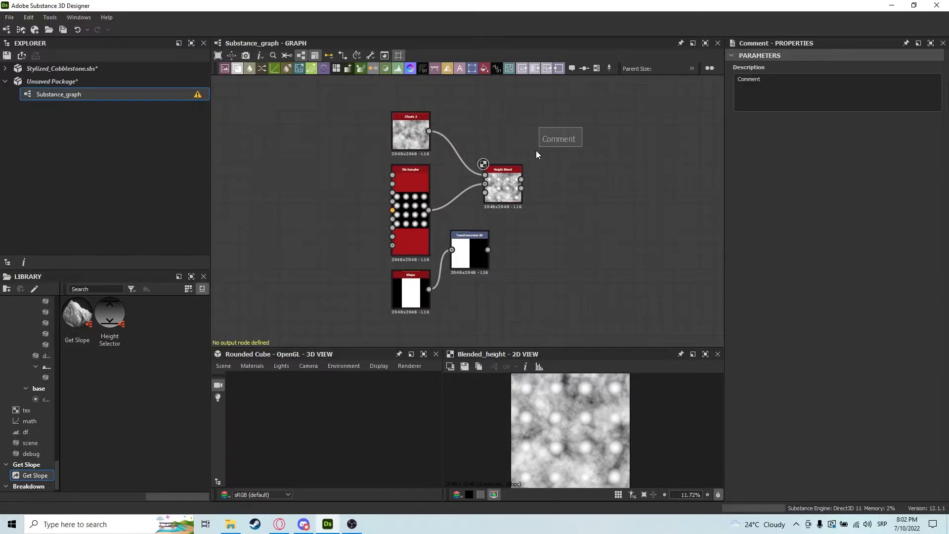
# Select the Height Blend node fed by Clouds 2 and Tile Sampler to view its properties.
pyautogui.click(502, 185)
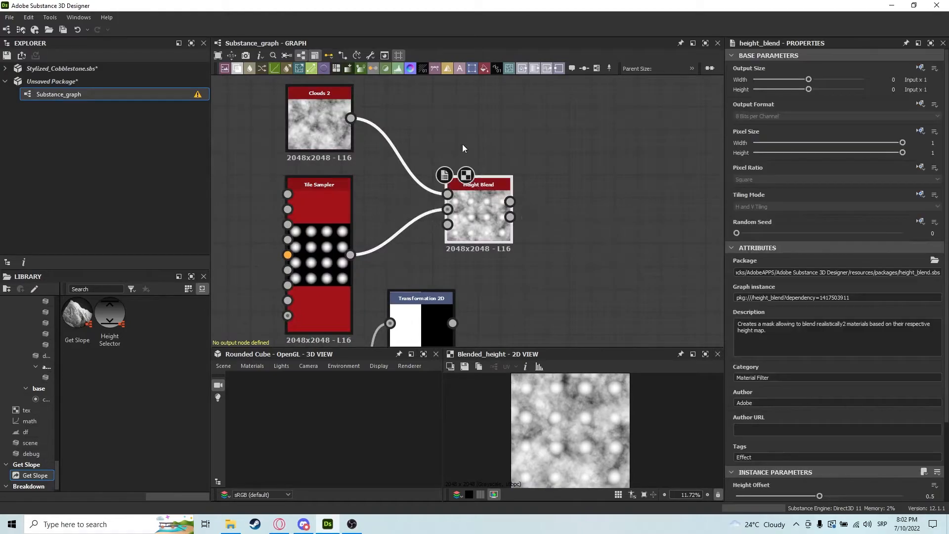
pyautogui.moveTo(533, 115)
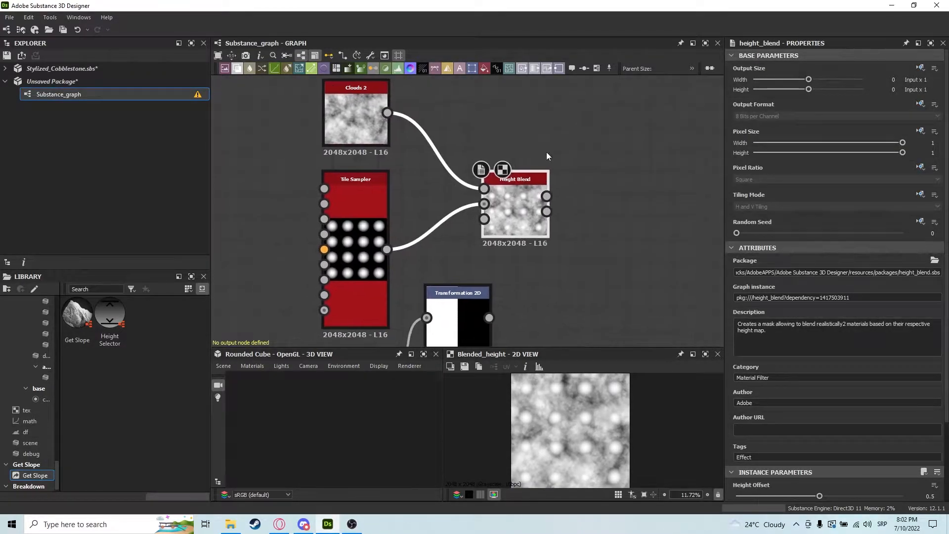
pyautogui.moveTo(484, 195)
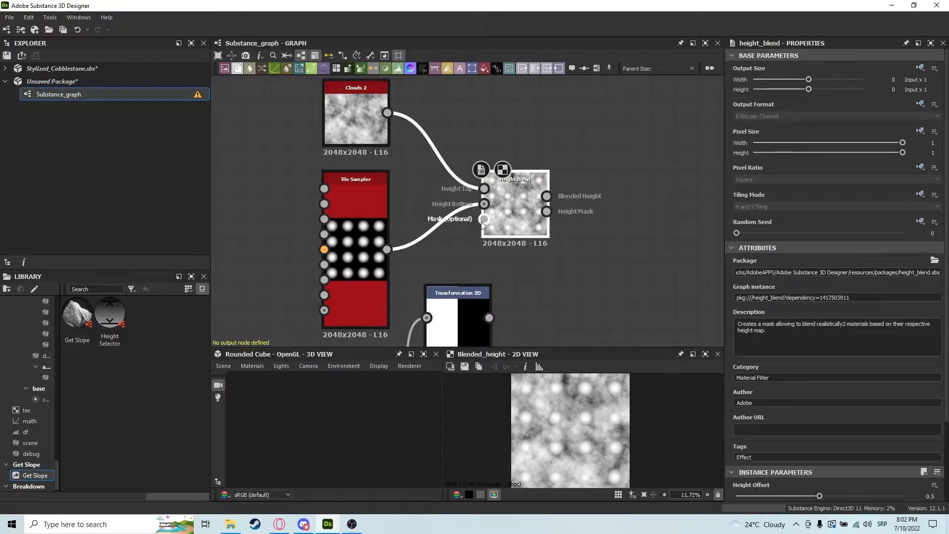
pyautogui.moveTo(520, 178)
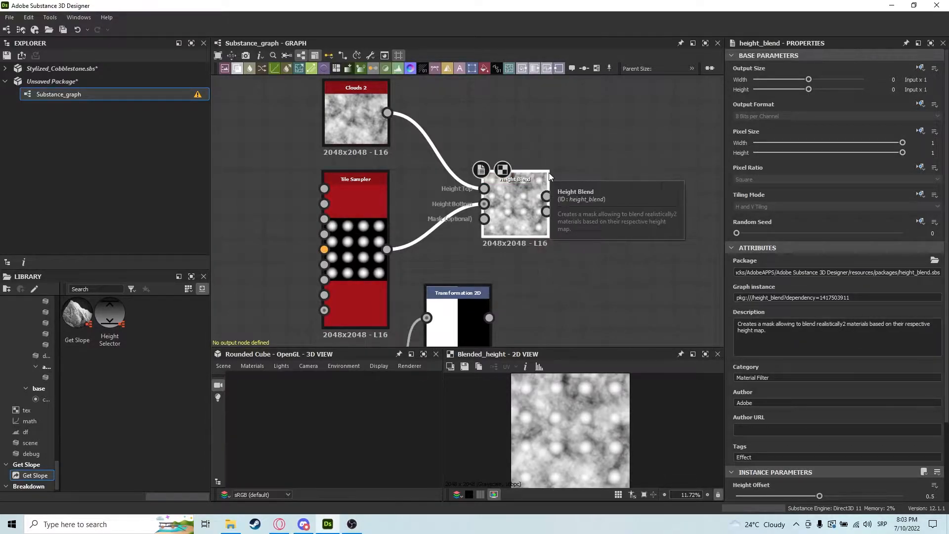
pyautogui.moveTo(453, 258)
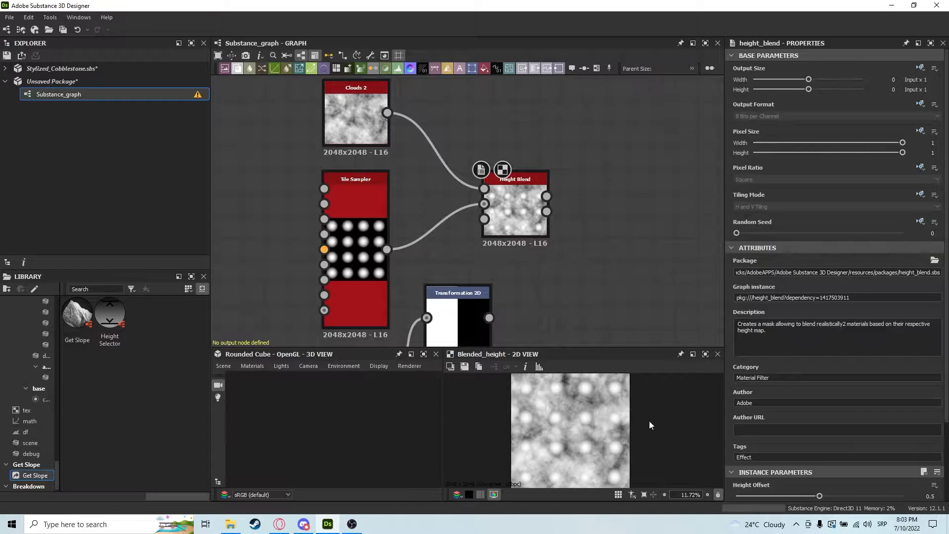
# Scroll the Properties panel down to Height Blend's Instance Parameters: Height Offset, Contrast, Mode, Opacity.
pyautogui.scroll(-3)
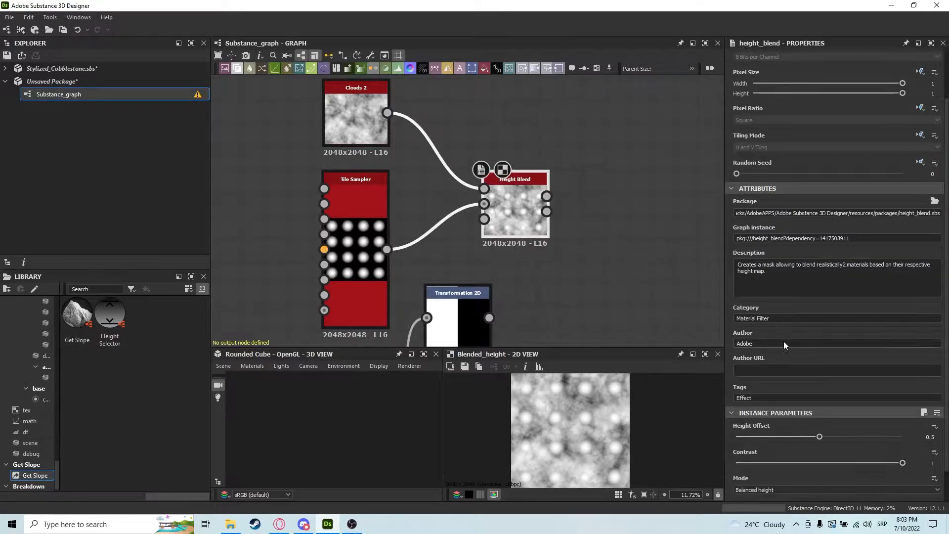
pyautogui.scroll(-3)
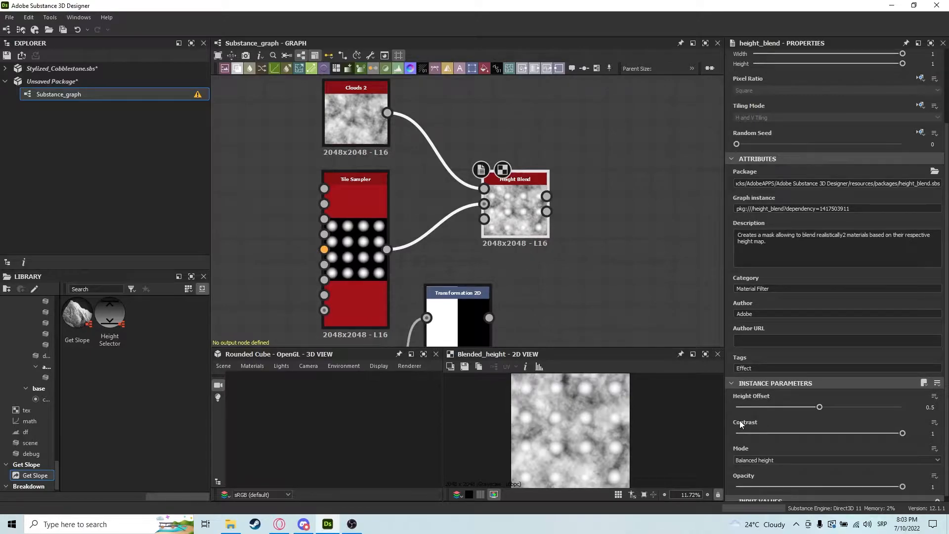
pyautogui.scroll(-3)
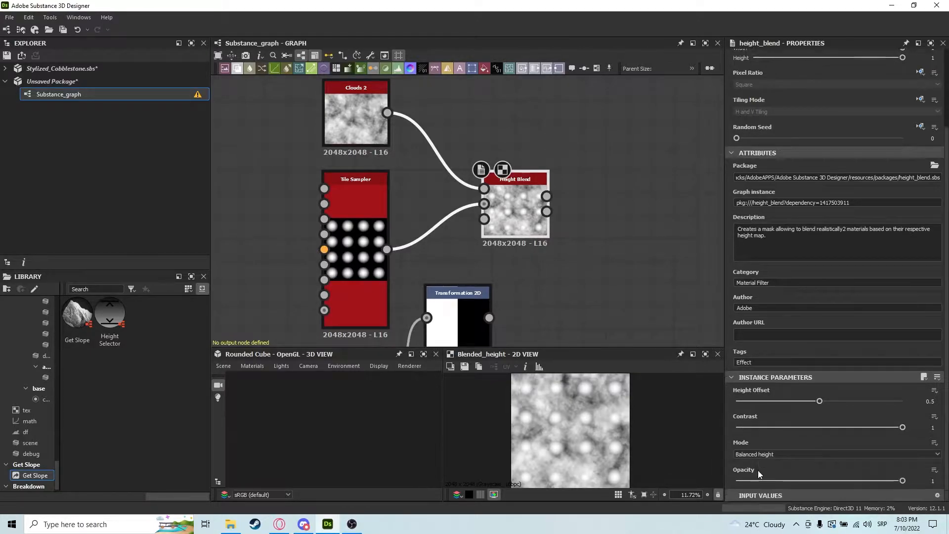
pyautogui.moveTo(815, 408)
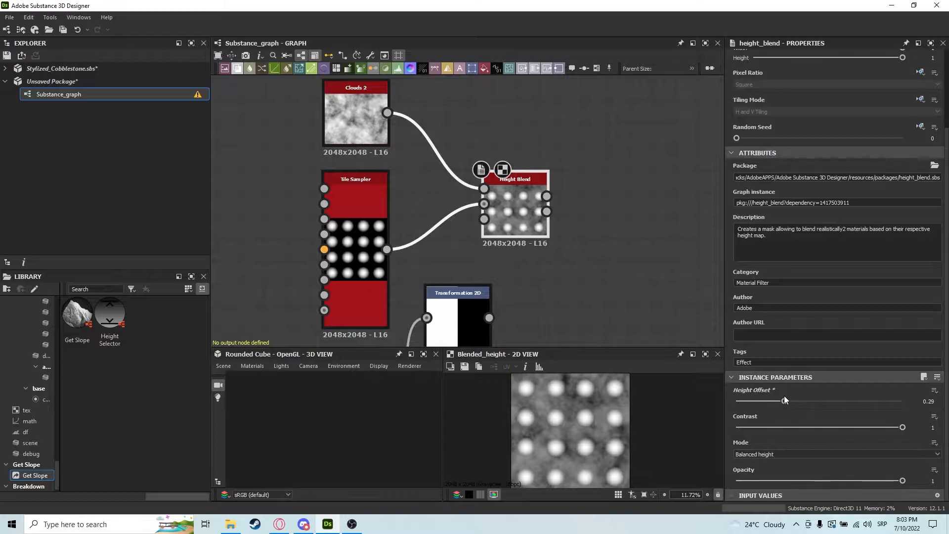
pyautogui.moveTo(817, 404)
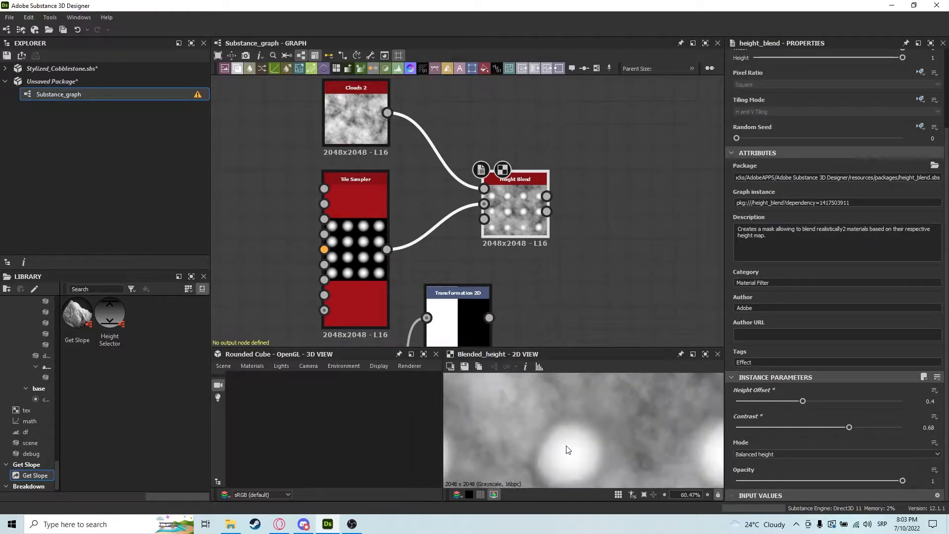
pyautogui.scroll(-3)
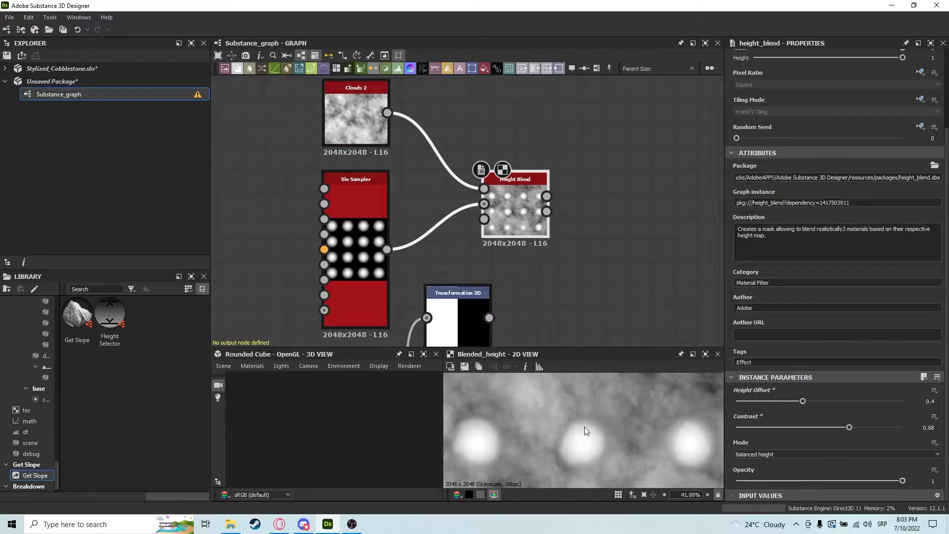
pyautogui.scroll(3)
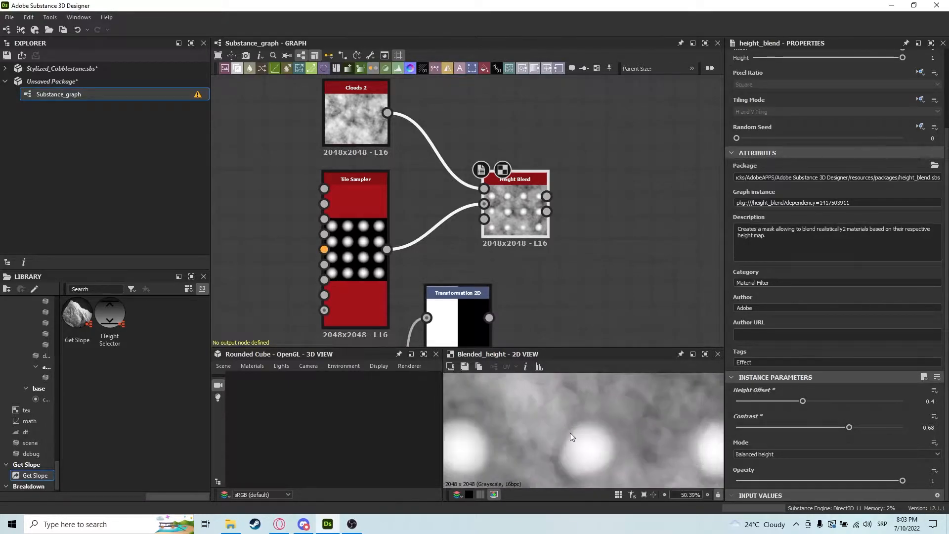
pyautogui.scroll(3)
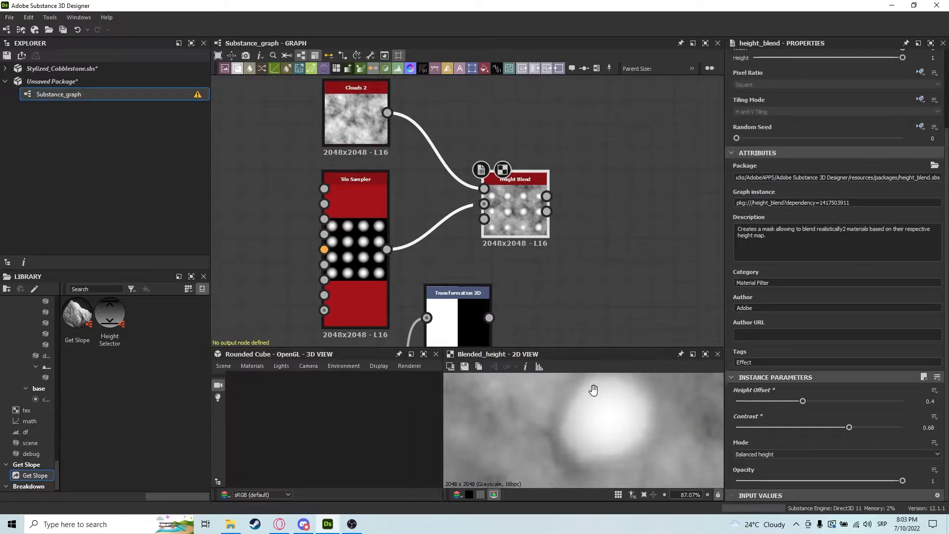
pyautogui.scroll(-3)
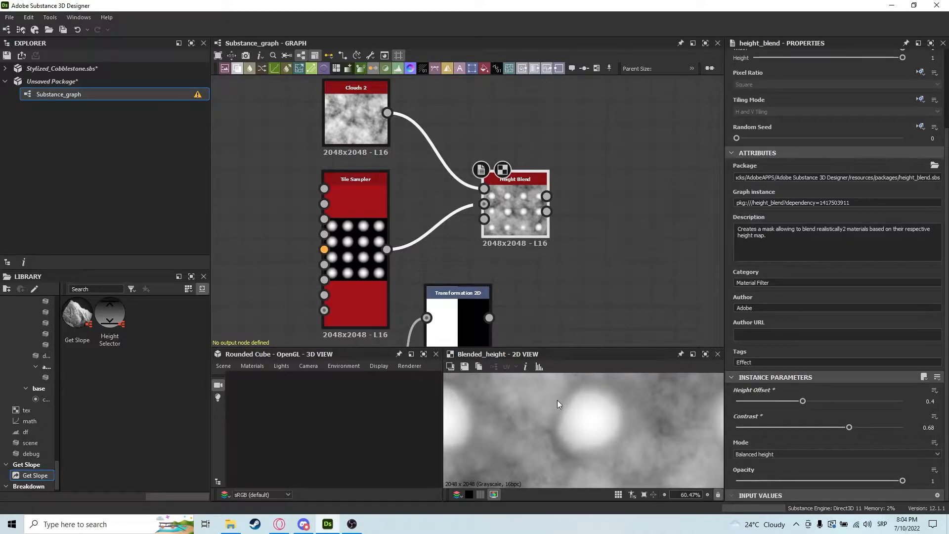
pyautogui.scroll(3)
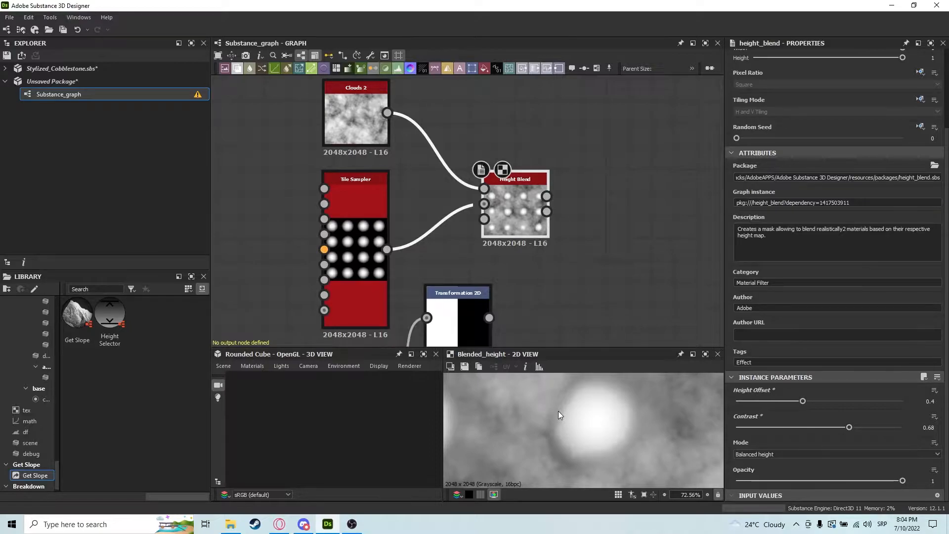
pyautogui.scroll(-3)
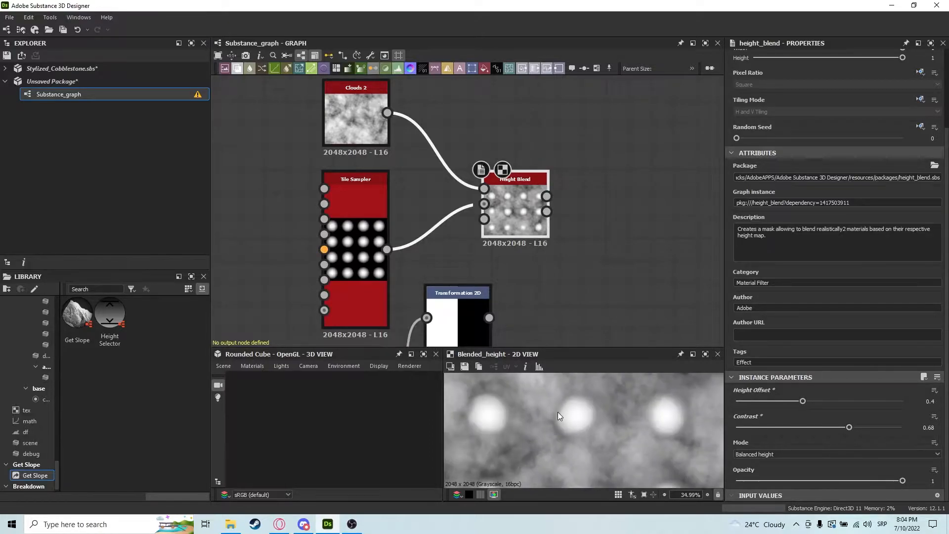
pyautogui.scroll(-3)
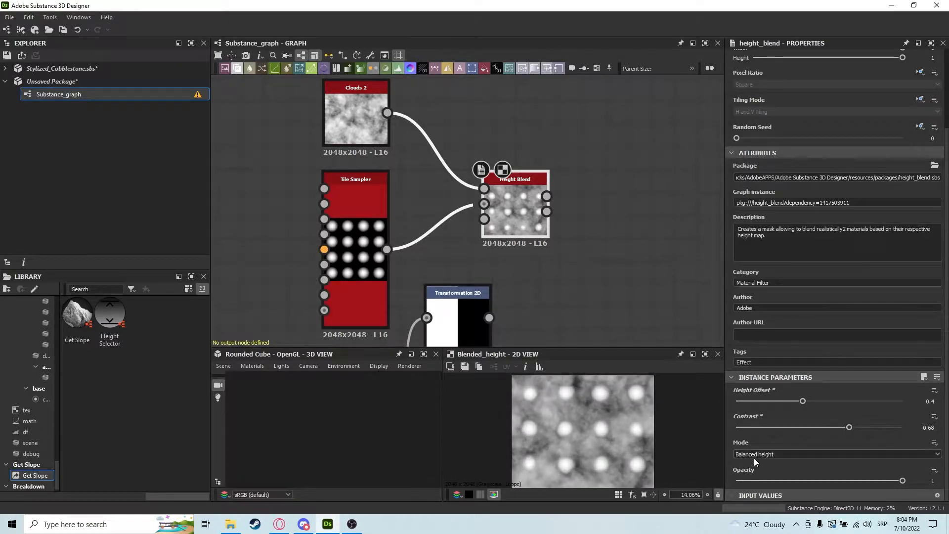
# Try the Height Blend's blend modes, switching to bottom height priority.
pyautogui.click(835, 453)
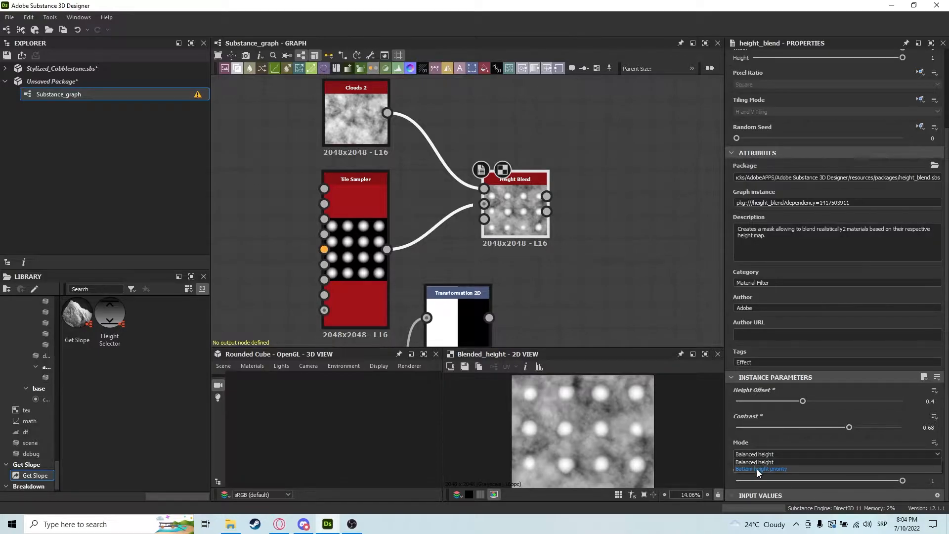
pyautogui.moveTo(760, 469)
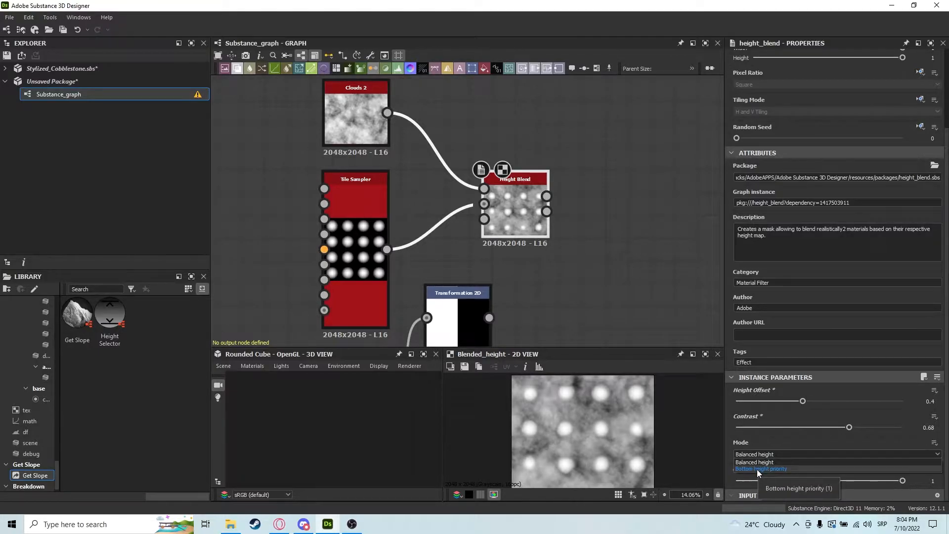
pyautogui.click(761, 469)
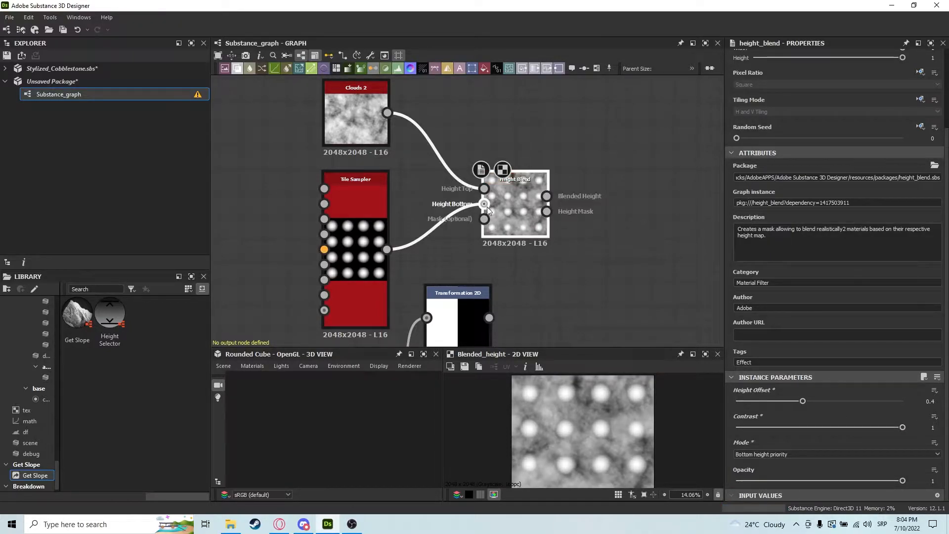
pyautogui.moveTo(595, 420)
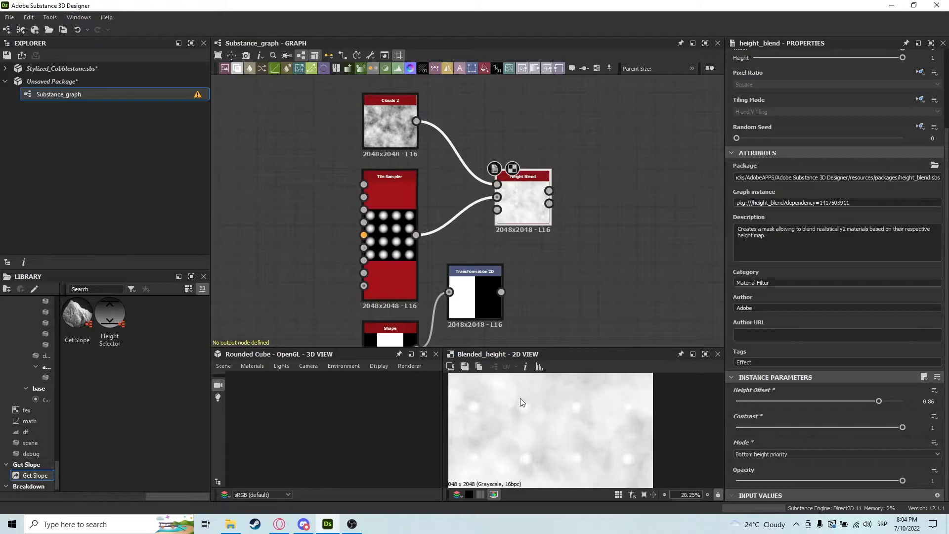
pyautogui.scroll(3)
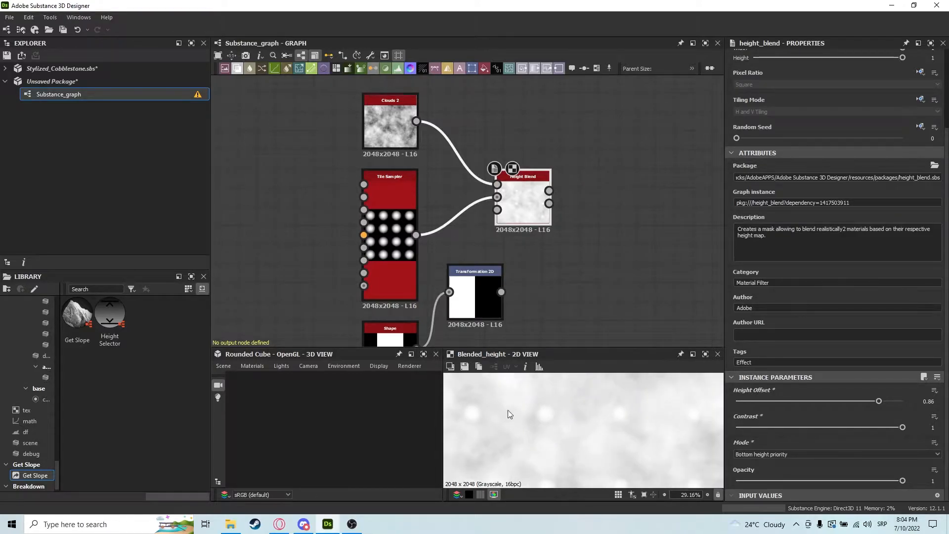
pyautogui.moveTo(808, 474)
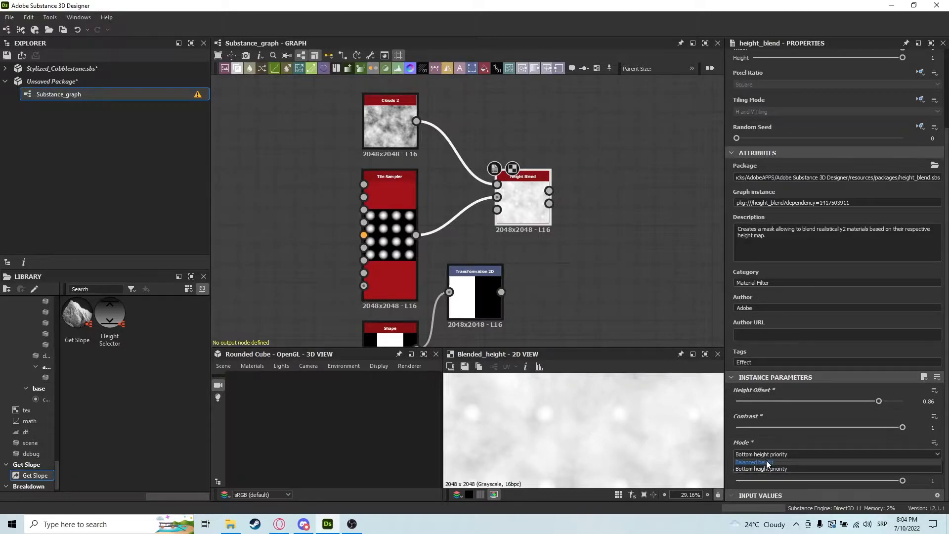
# Set the Height Blend mode back to Balanced height.
pyautogui.click(755, 461)
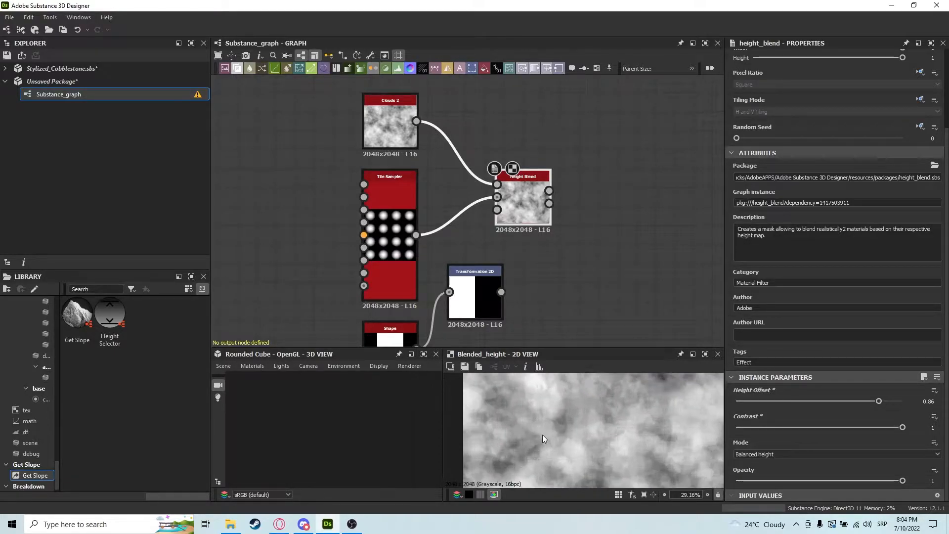
pyautogui.scroll(-3)
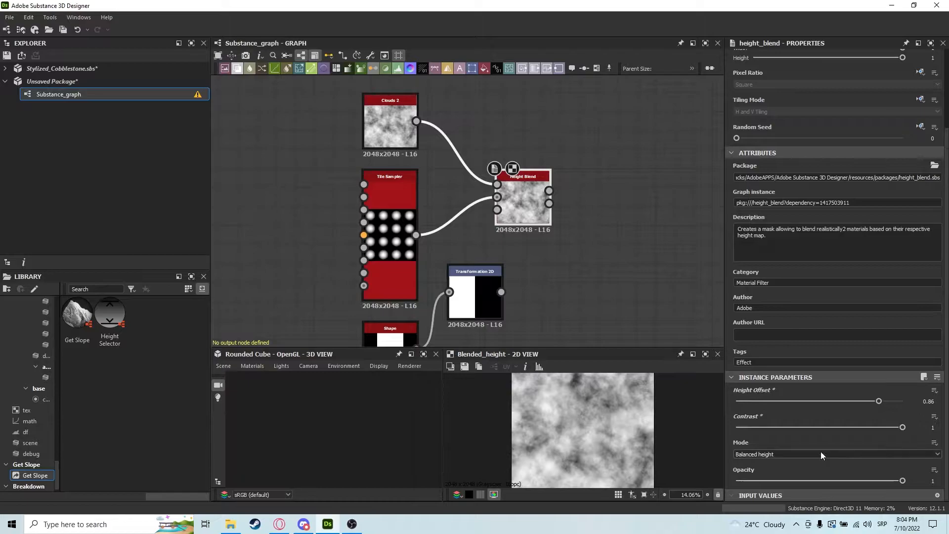
pyautogui.click(835, 454)
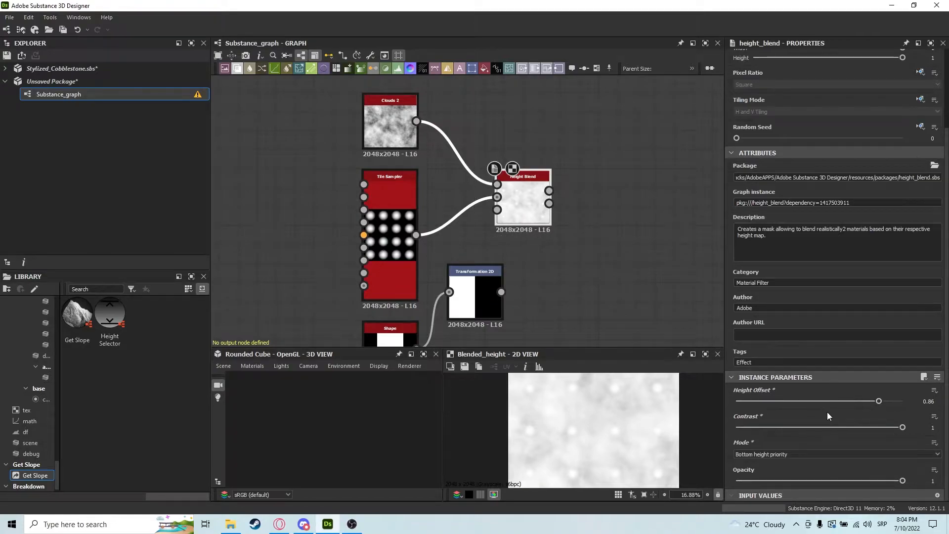
pyautogui.click(835, 453)
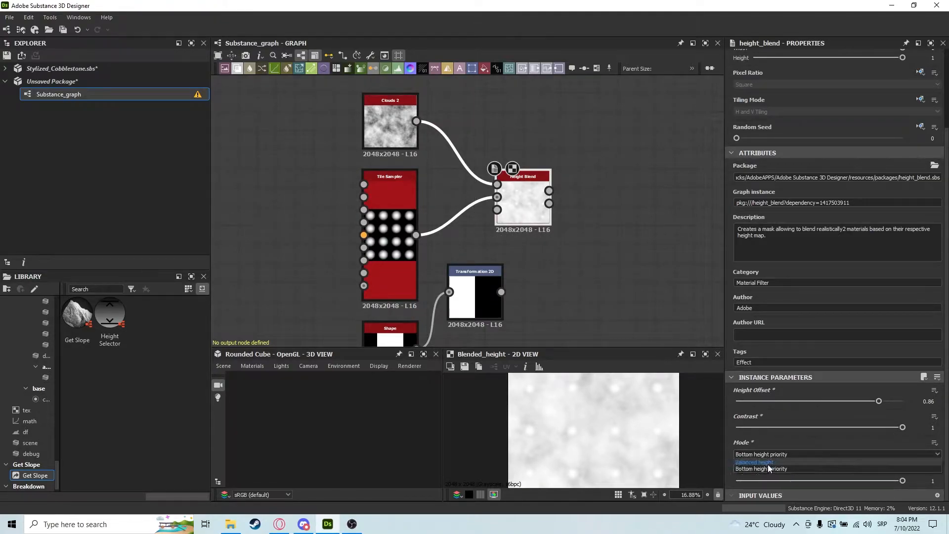
pyautogui.click(754, 462)
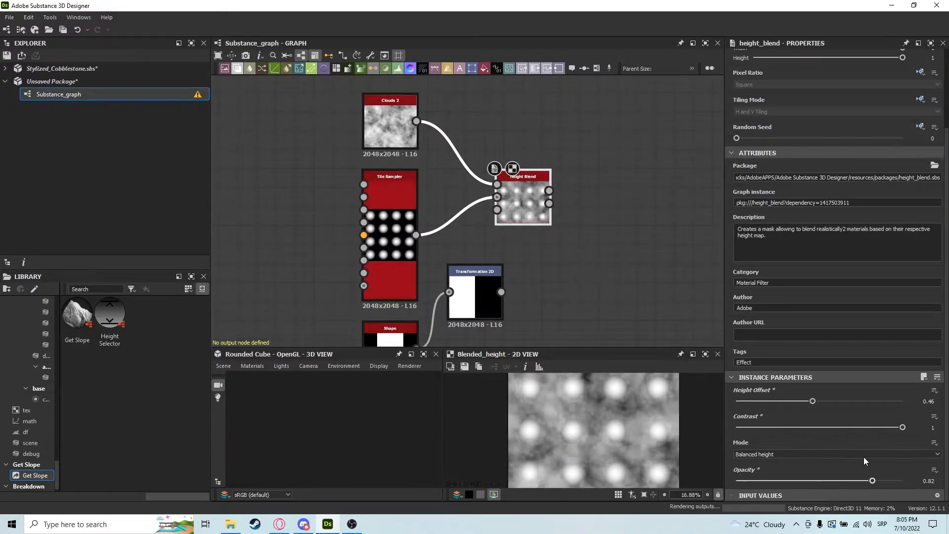
pyautogui.click(533, 297)
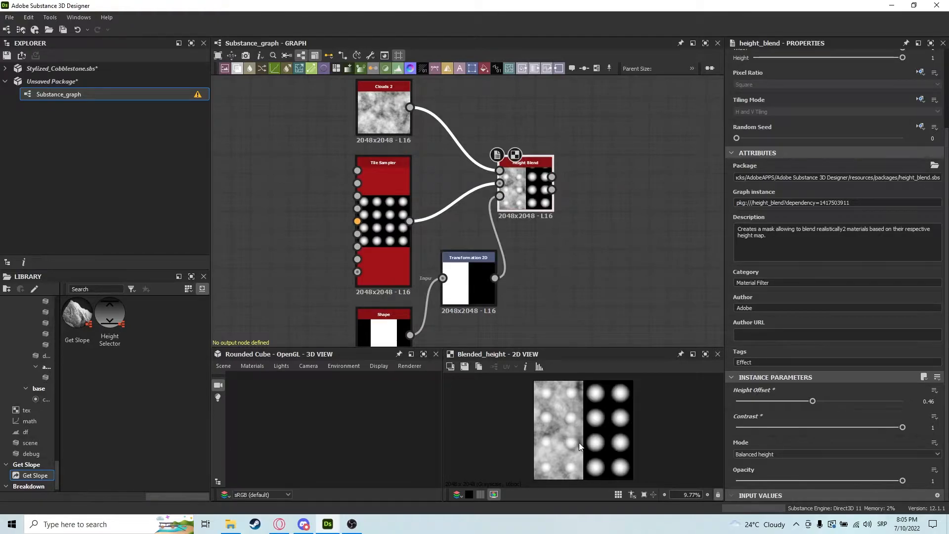
# Scroll the height_blend Properties panel back up toward the Opacity setting.
pyautogui.scroll(3)
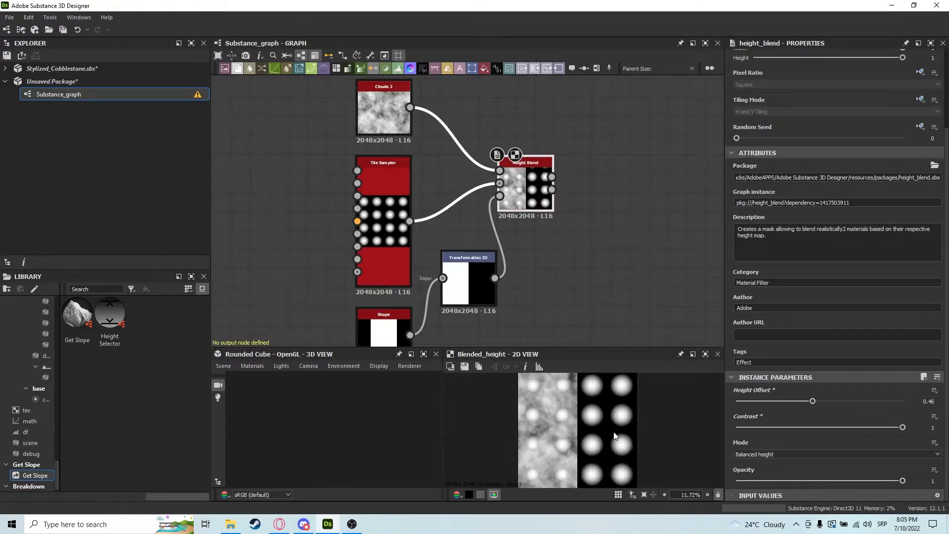
pyautogui.moveTo(576, 409)
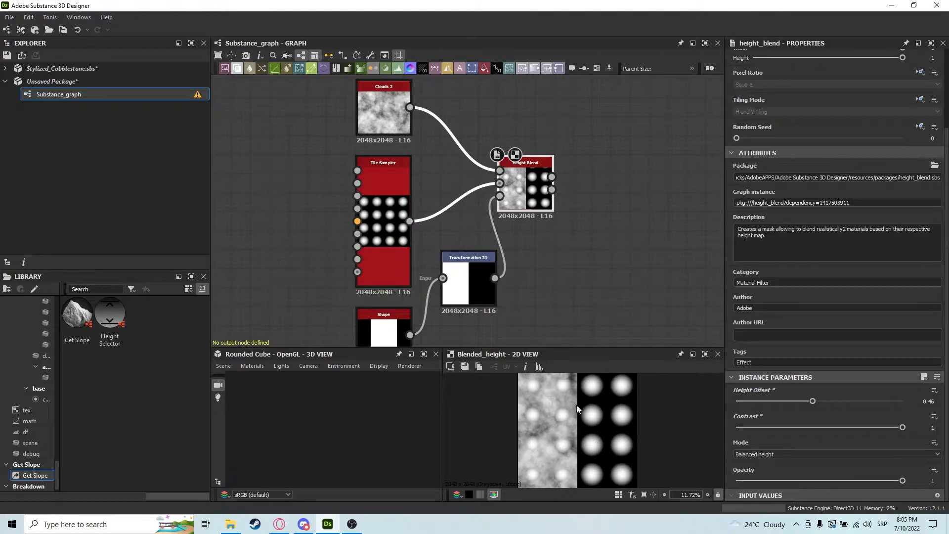
pyautogui.scroll(3)
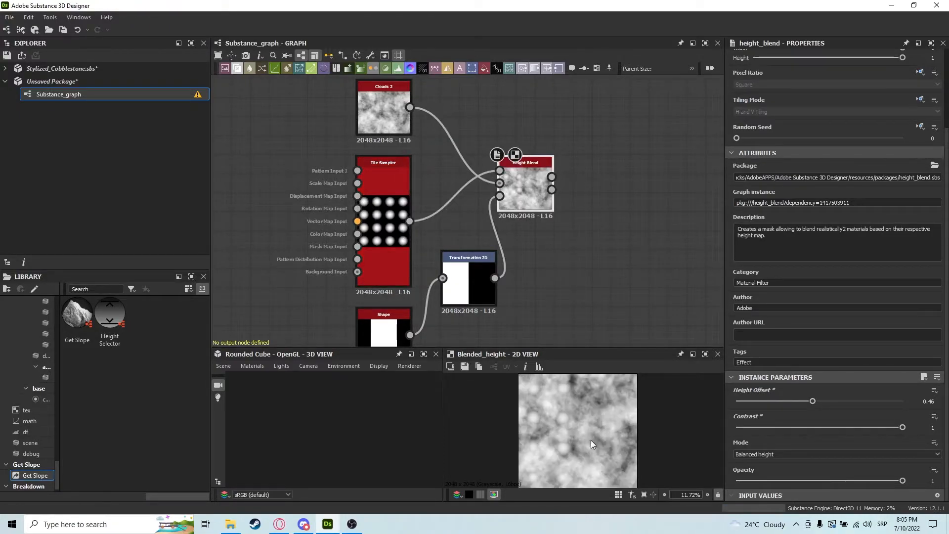
pyautogui.moveTo(602, 421)
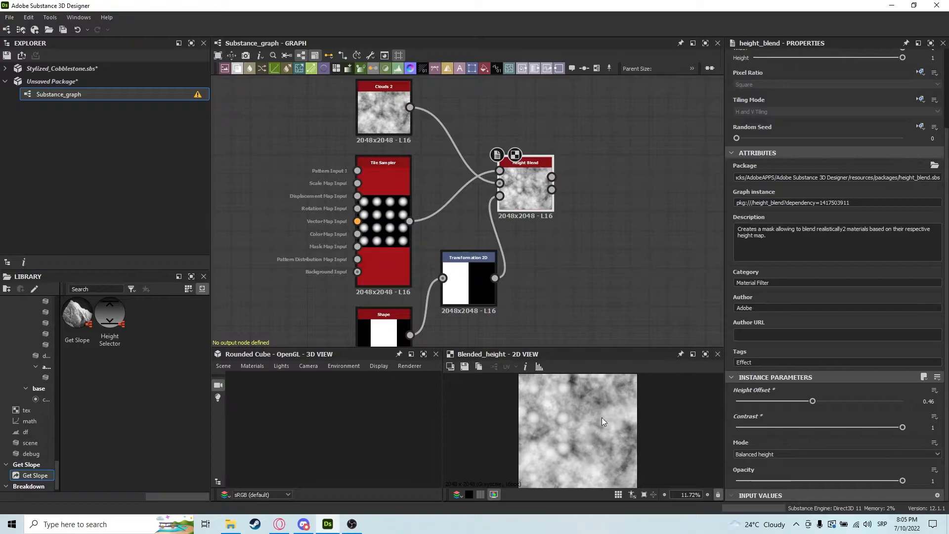
pyautogui.moveTo(499, 183)
pyautogui.write('B')
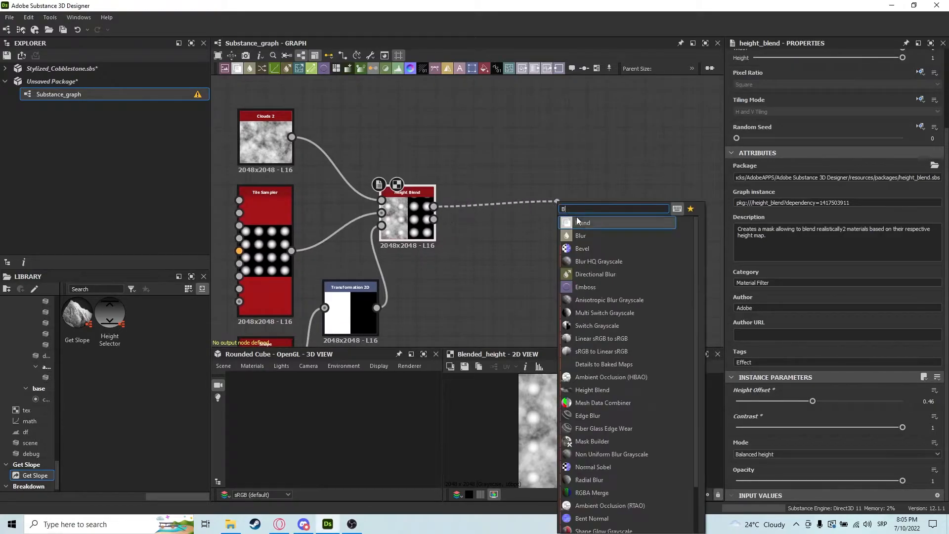
# Add a Blend node after the Height Blend and view its Height_mask output.
pyautogui.click(582, 222)
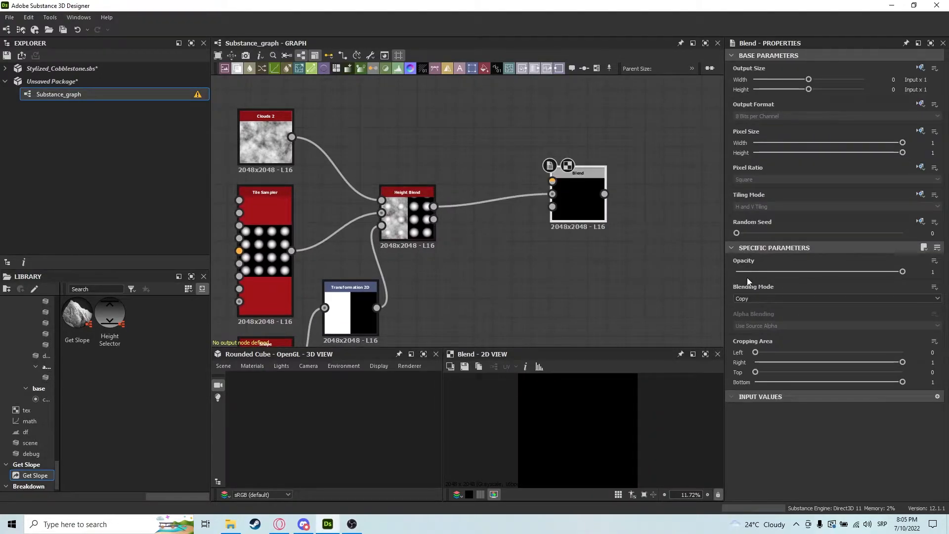
pyautogui.click(407, 209)
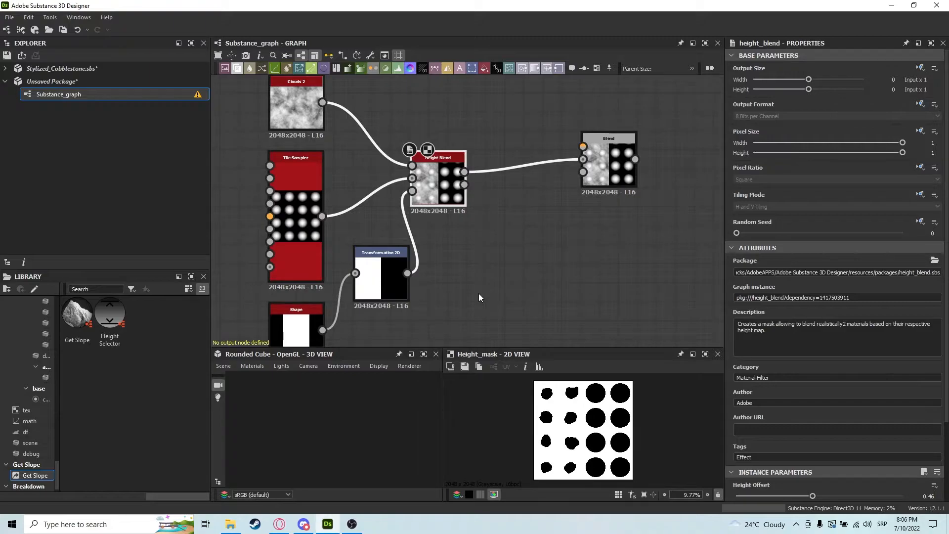
pyautogui.moveTo(504, 247)
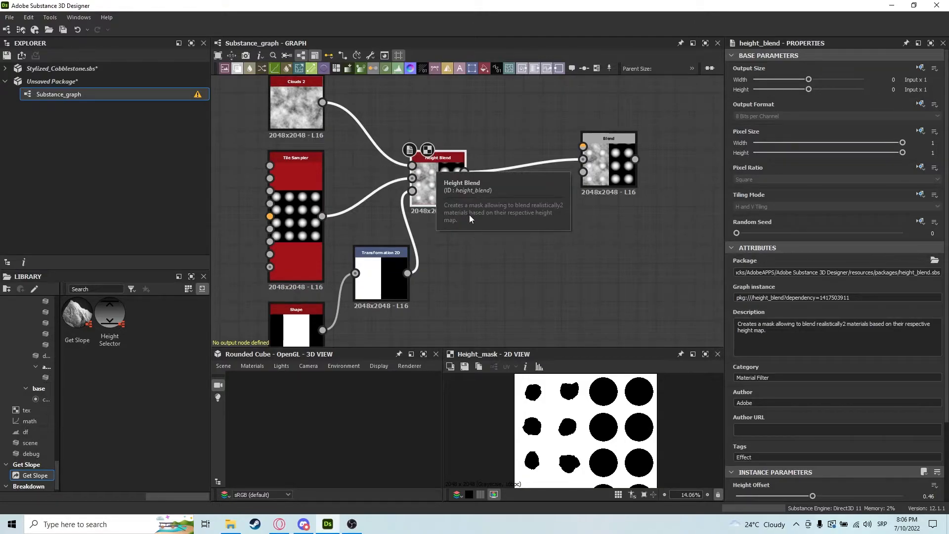
pyautogui.moveTo(391, 248)
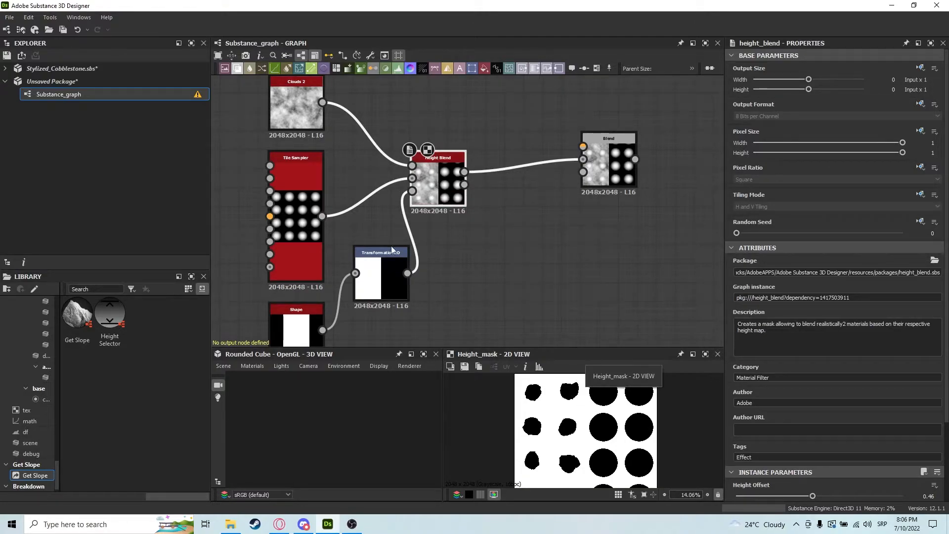
pyautogui.moveTo(457, 192)
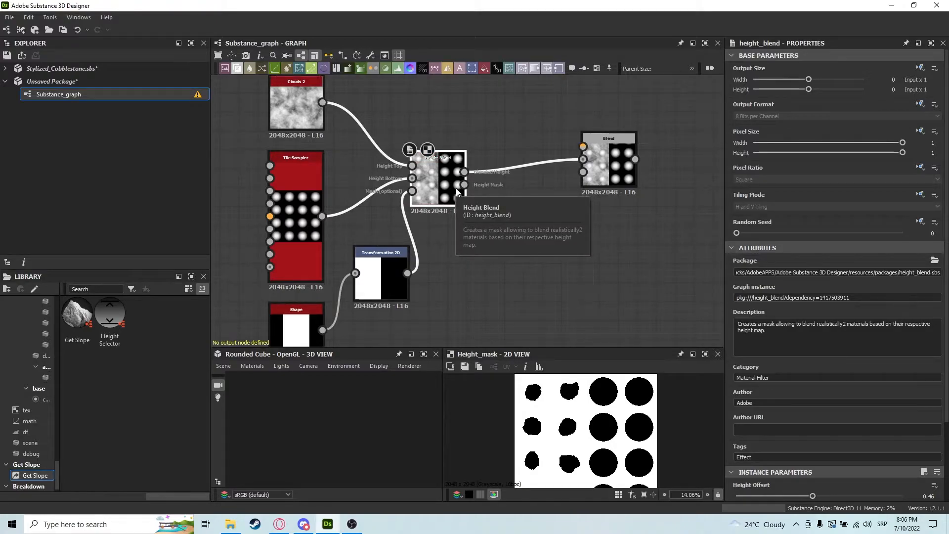
pyautogui.moveTo(196, 158)
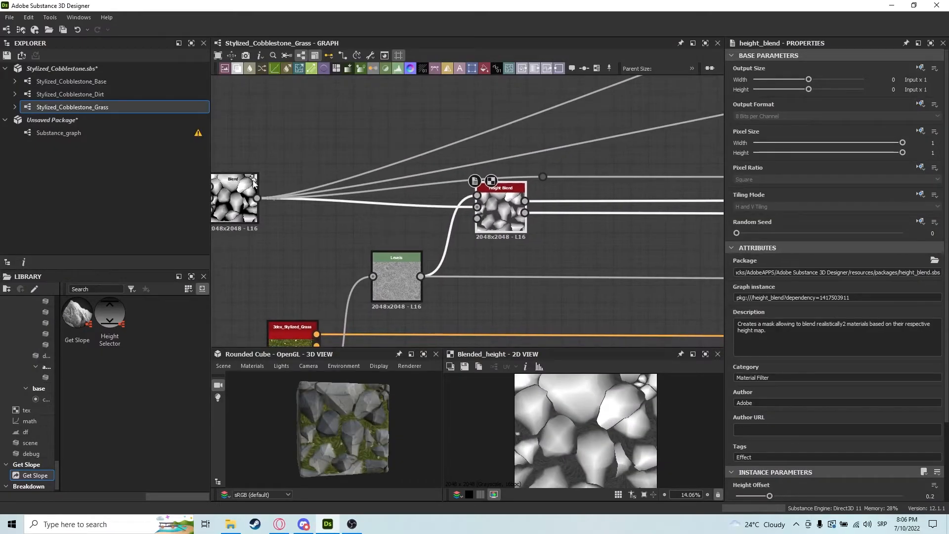
# Inspect the subtract Blend, grass Levels and Height Blend node parameters.
pyautogui.click(396, 275)
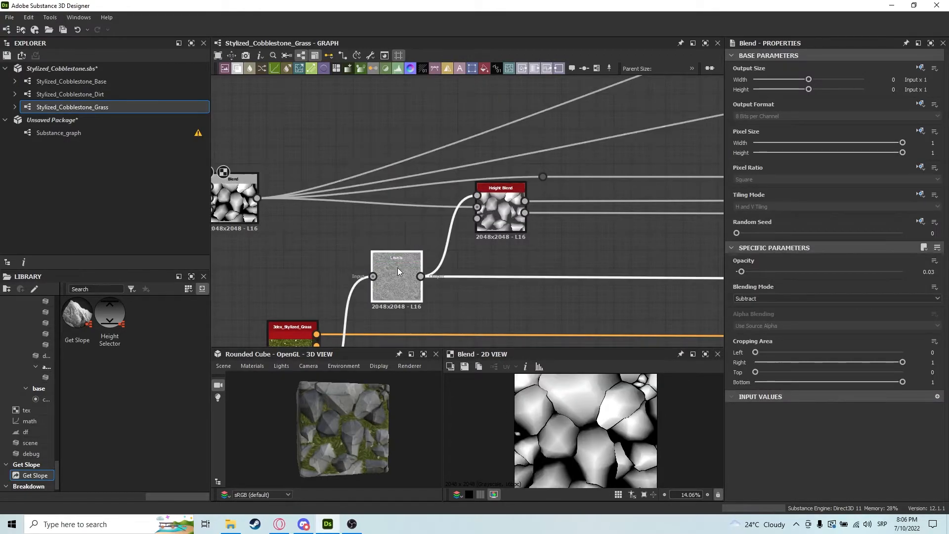
pyautogui.click(396, 272)
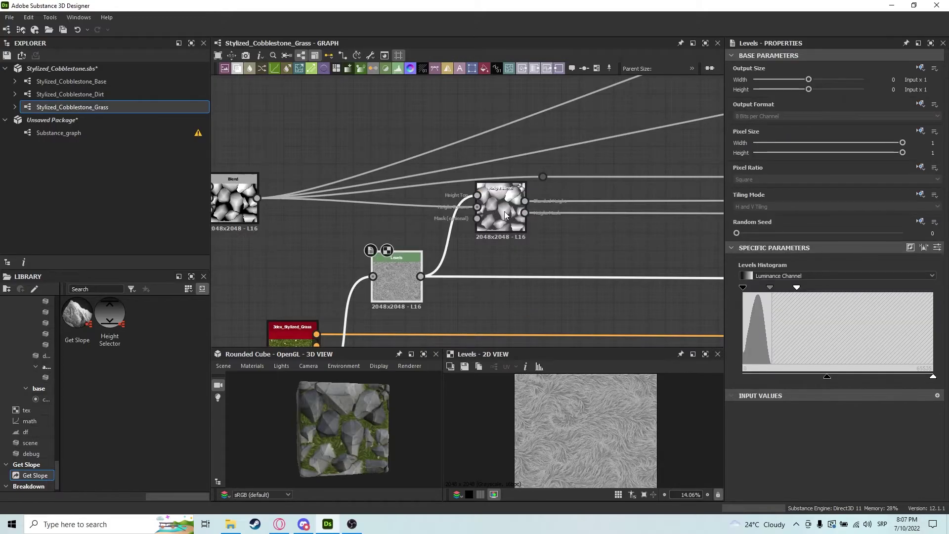
pyautogui.click(499, 209)
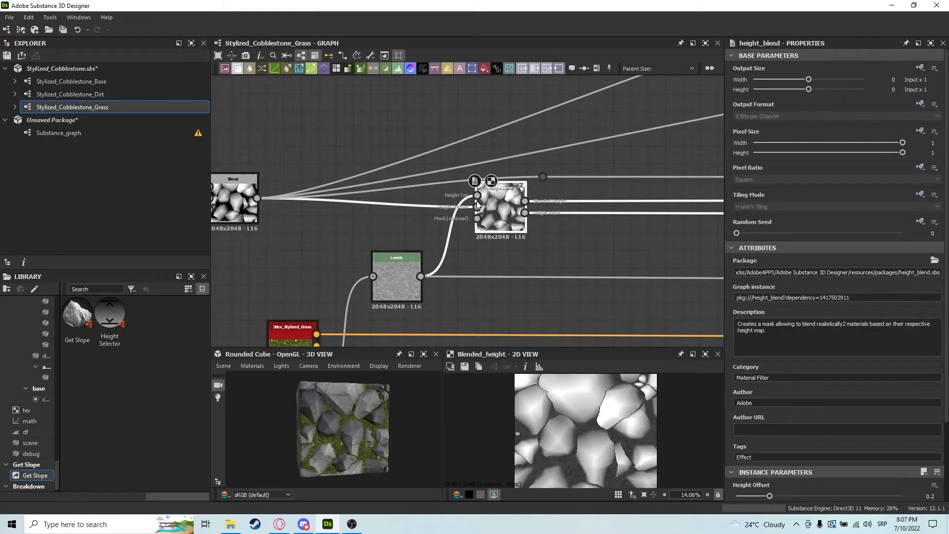
pyautogui.scroll(-3)
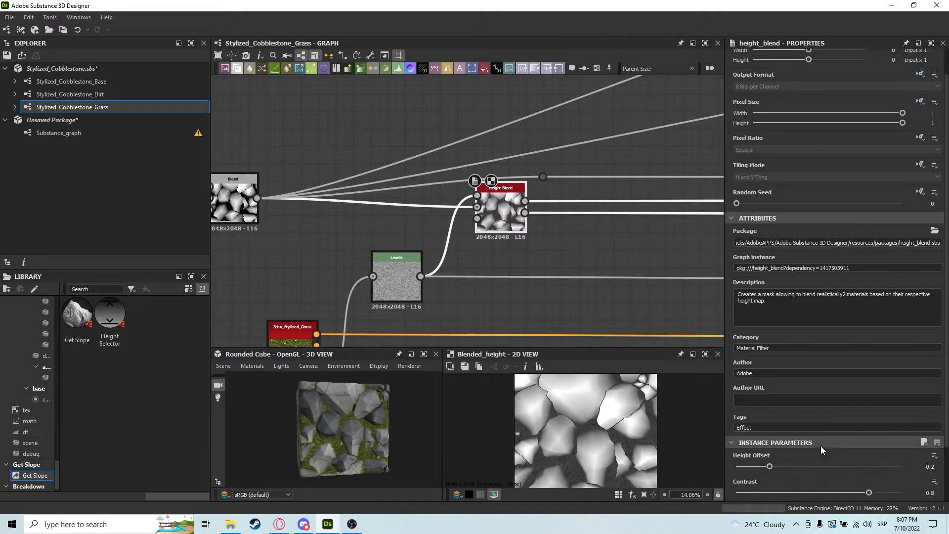
pyautogui.scroll(-3)
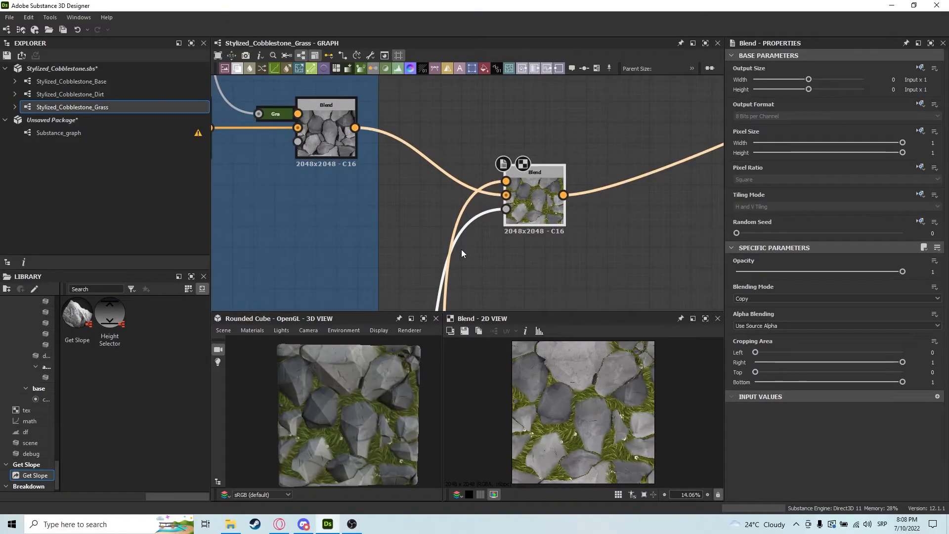
pyautogui.moveTo(547, 165)
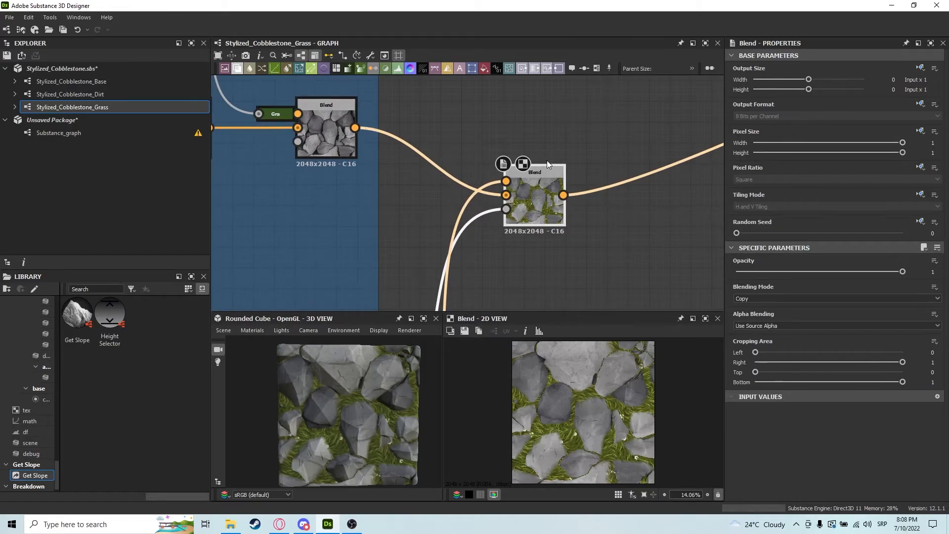
pyautogui.moveTo(540, 200)
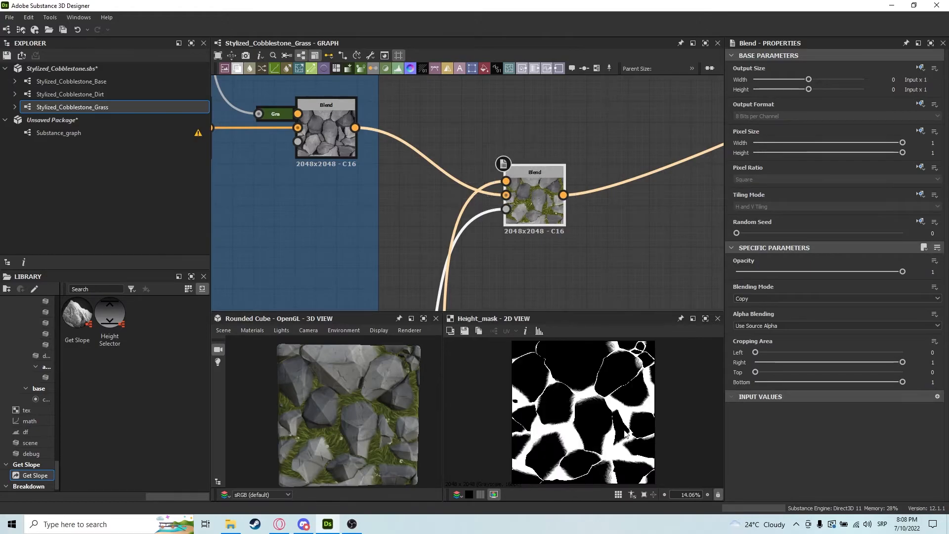
pyautogui.moveTo(593, 416)
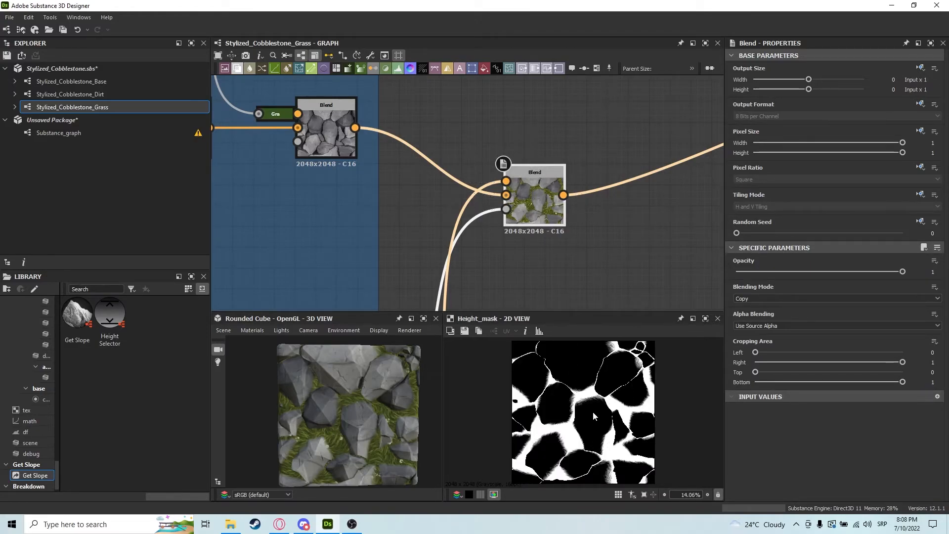
# Preview the rock and grass colour Blend driven by the height mask.
pyautogui.scroll(3)
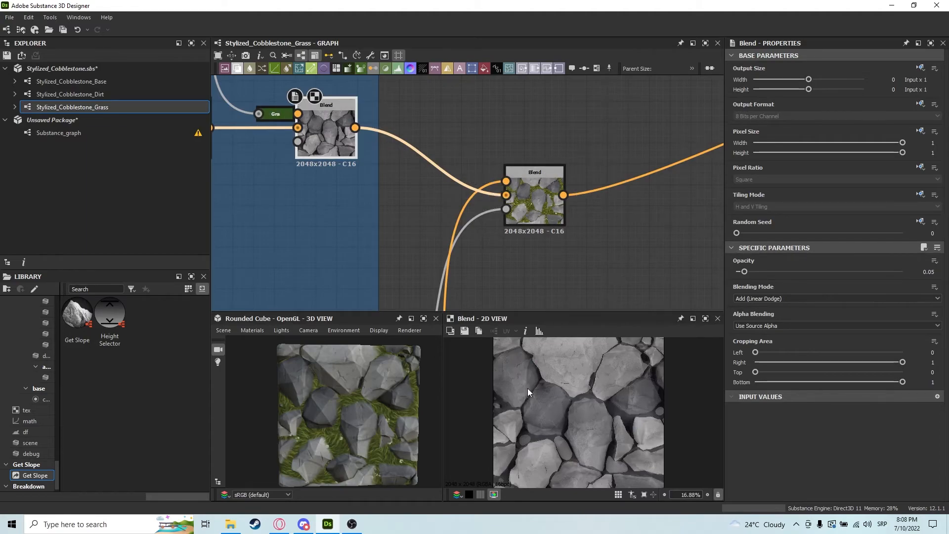
pyautogui.click(534, 189)
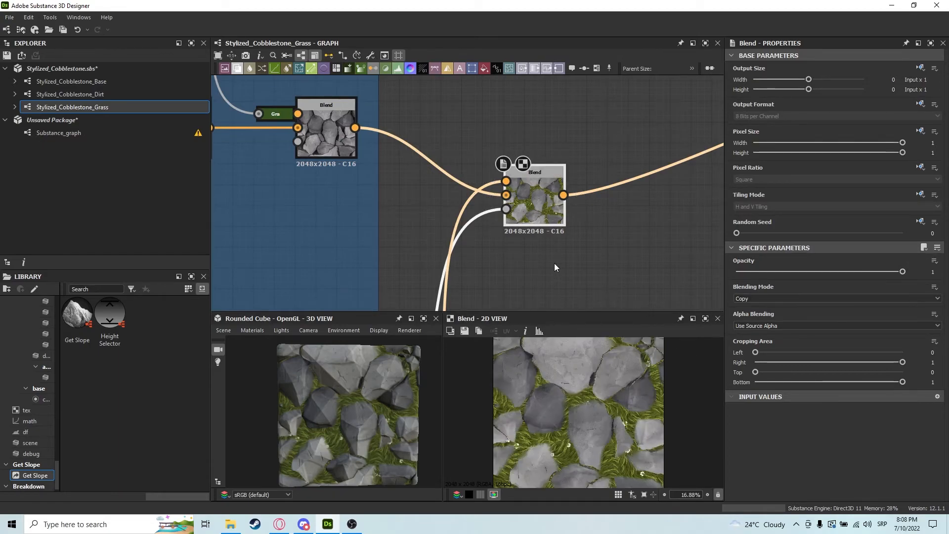
pyautogui.moveTo(506, 208)
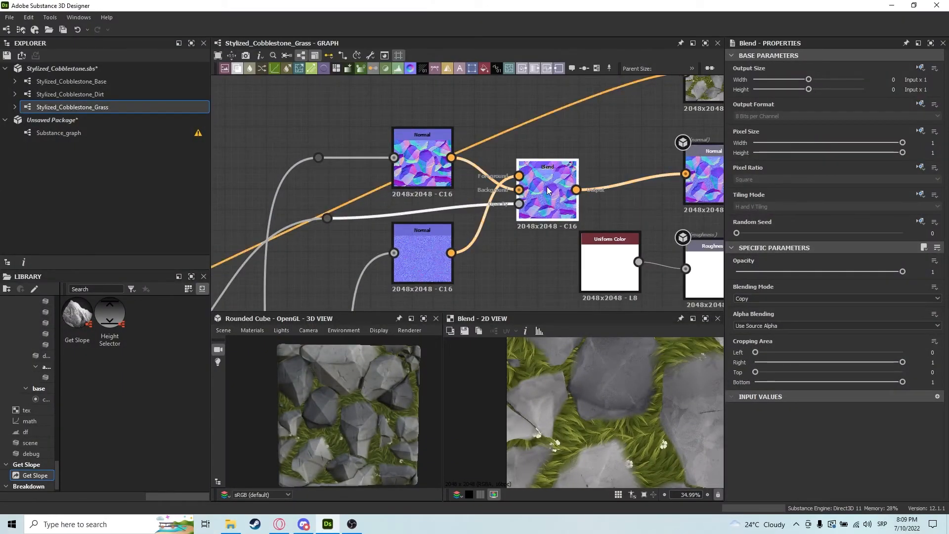
# Preview the Blend combining the rock and grass normal maps.
pyautogui.click(421, 253)
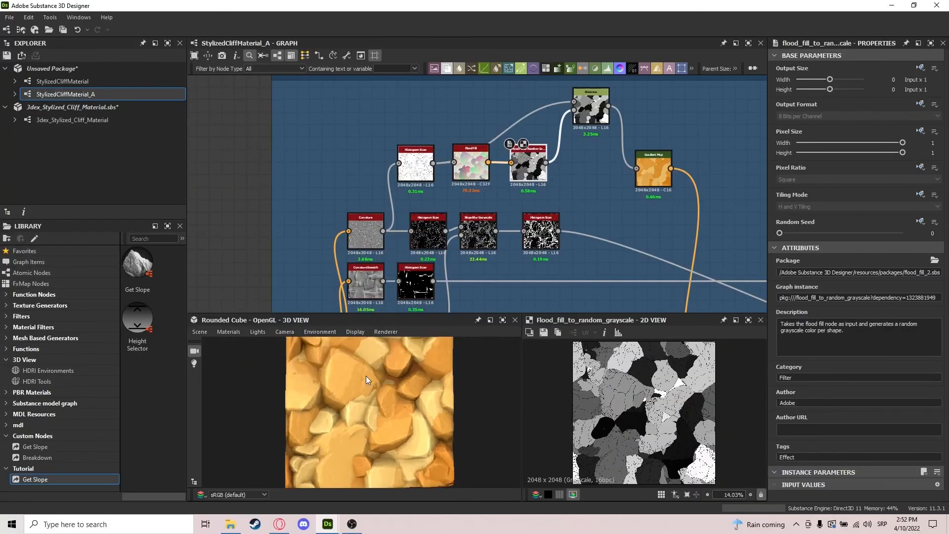
# Select the Histogram Scan node before the Flood Fill to view its properties.
pyautogui.click(414, 164)
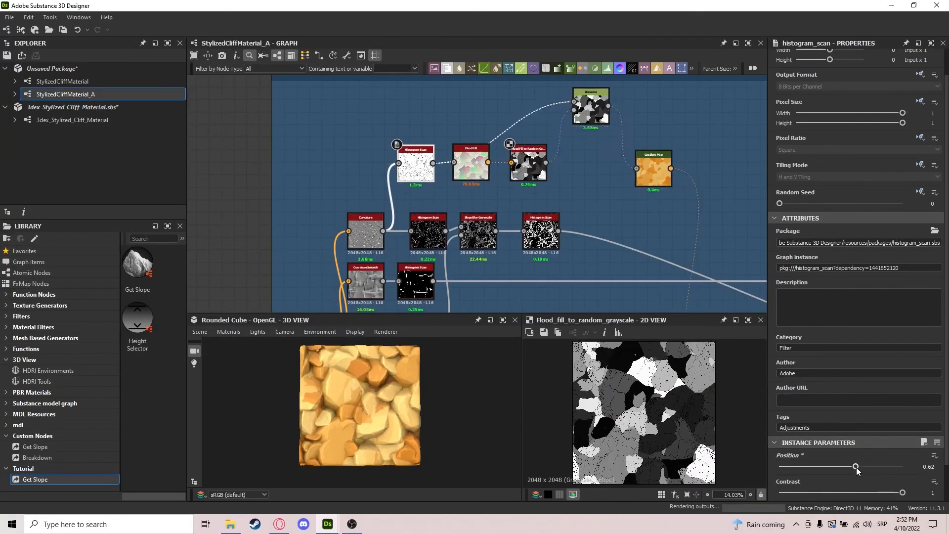